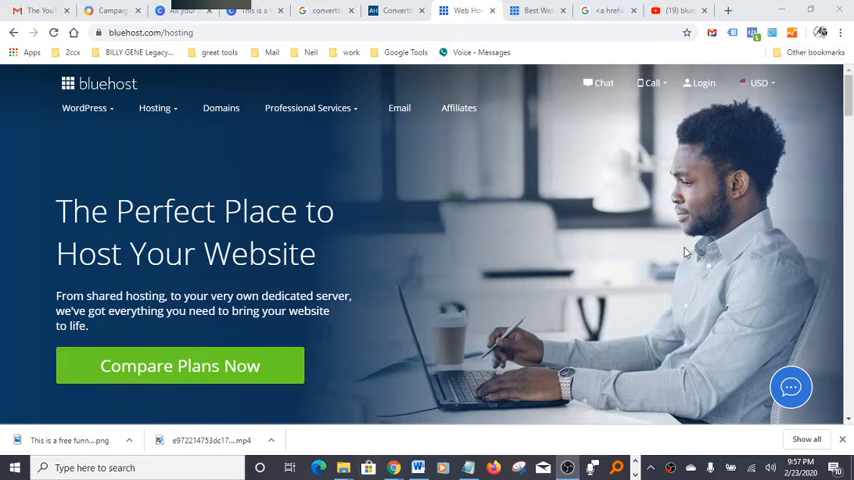
mouse_move(635, 244)
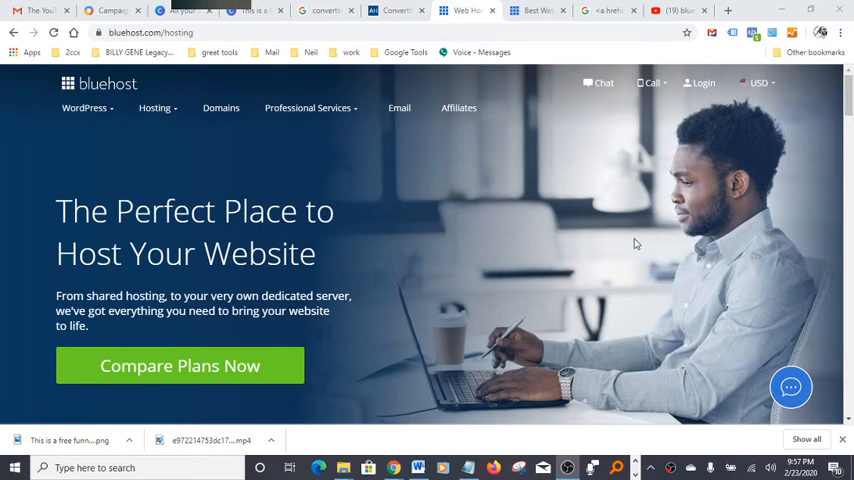
mouse_move(628, 238)
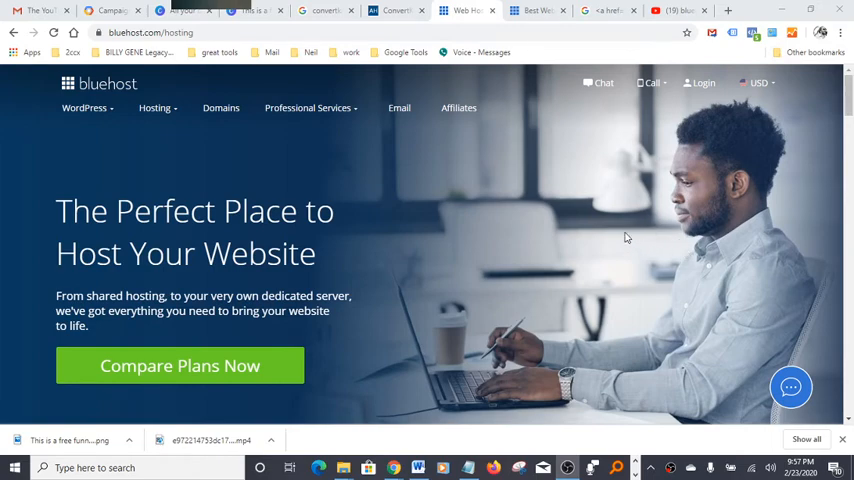
scroll("down", 3)
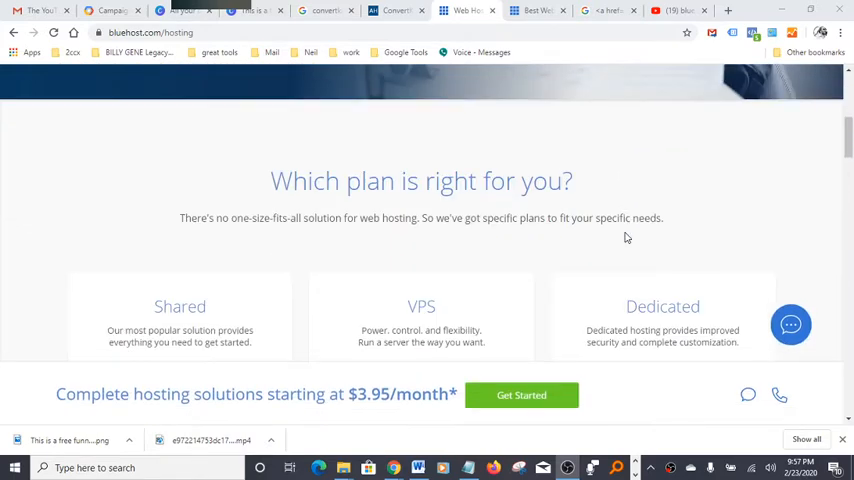
scroll("down", 3)
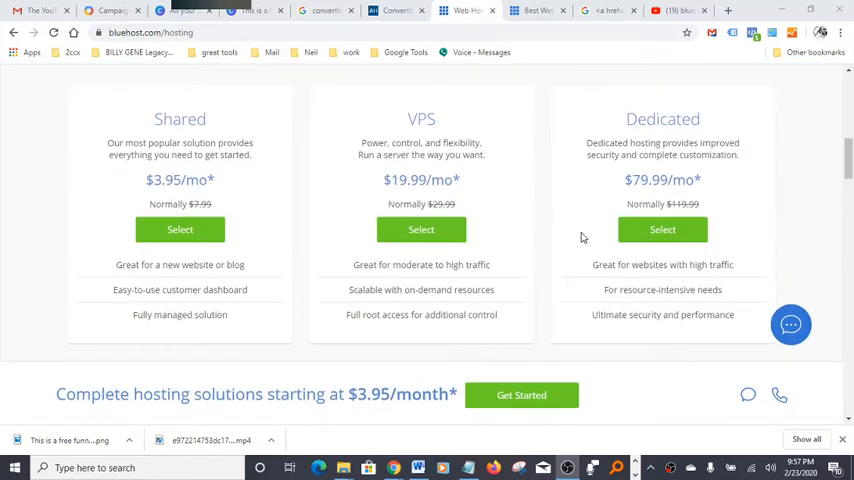
mouse_move(128, 278)
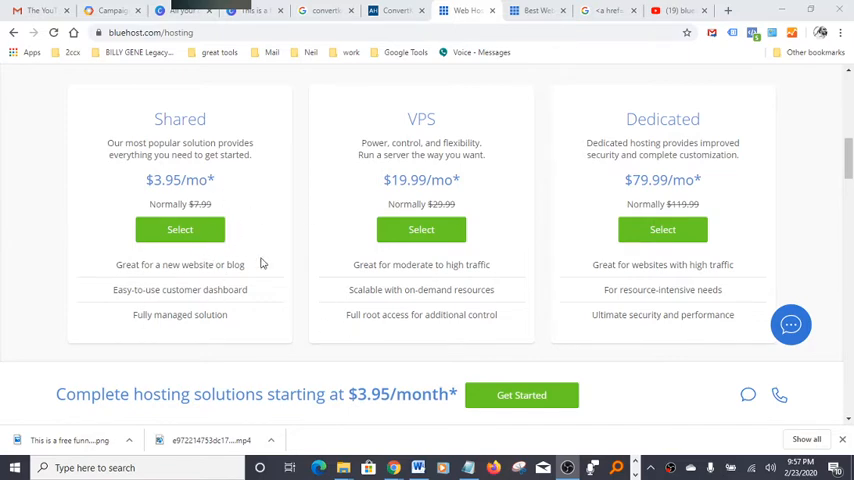
scroll("down", 3)
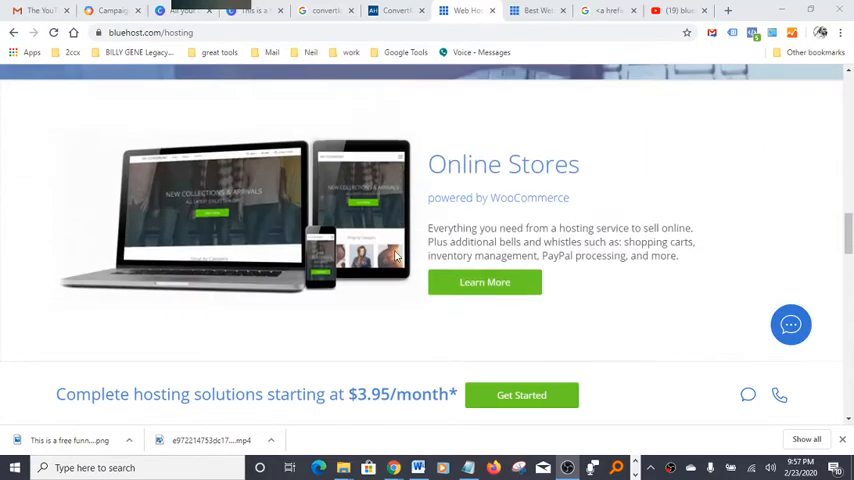
scroll("down", 3)
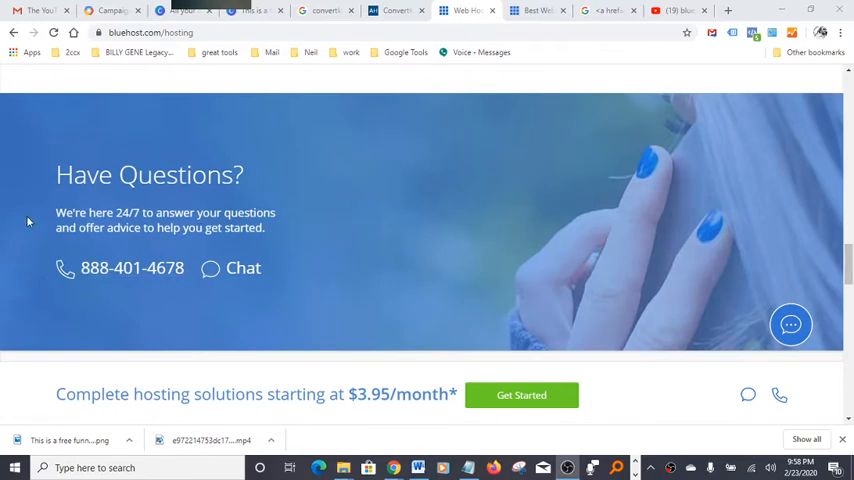
mouse_move(132, 268)
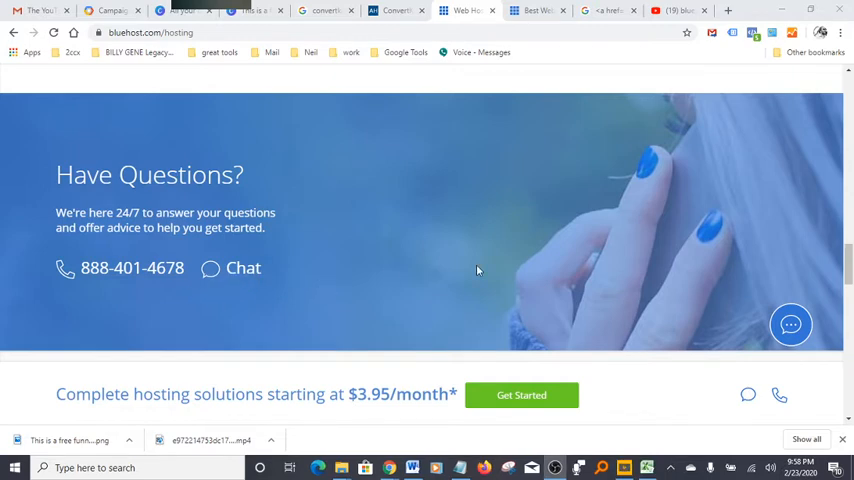
scroll("down", 3)
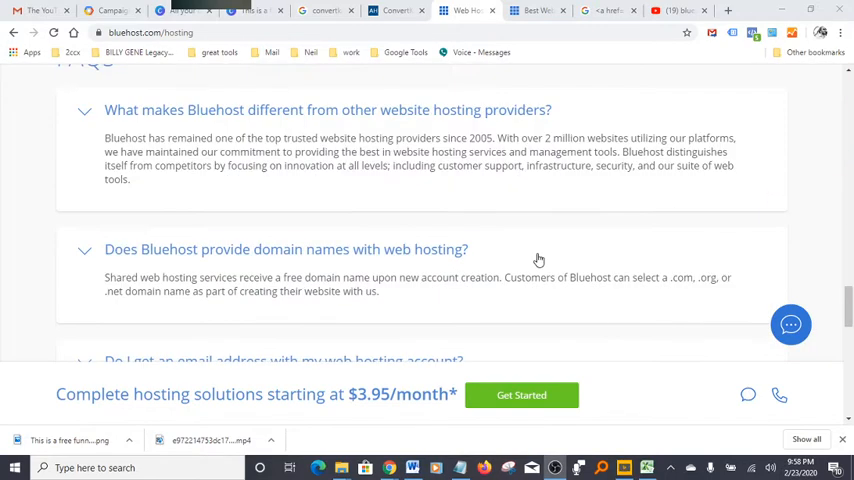
mouse_move(534, 191)
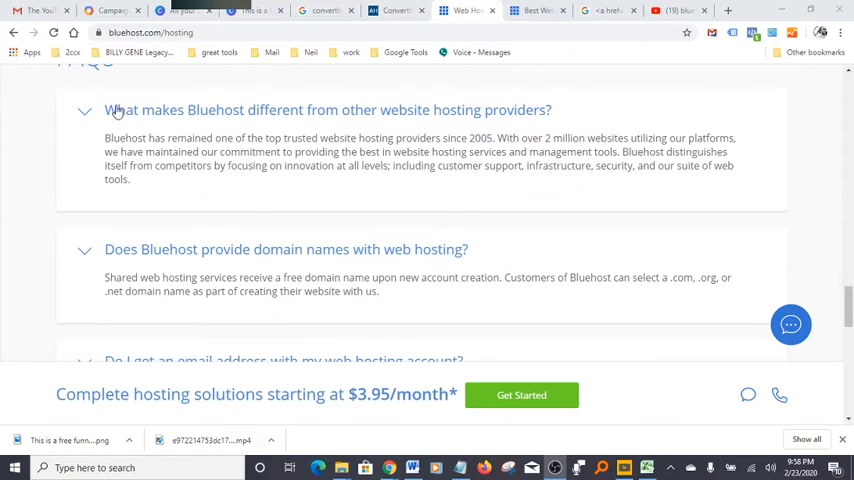
mouse_move(296, 125)
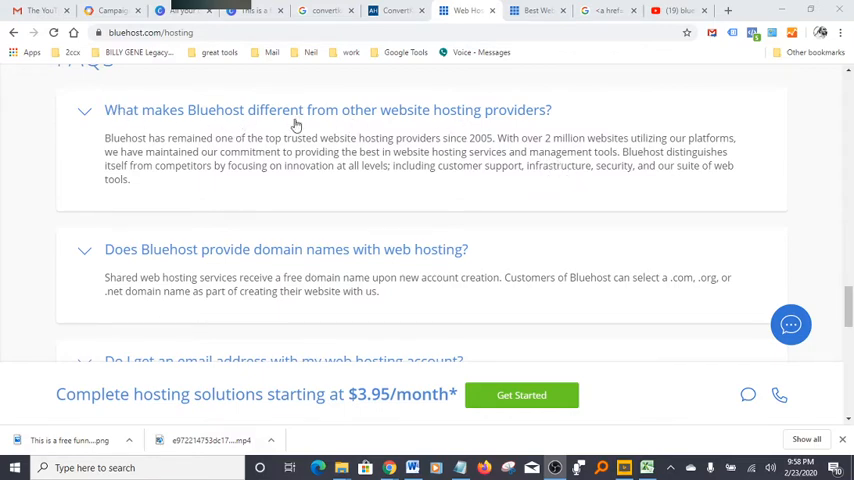
mouse_move(523, 185)
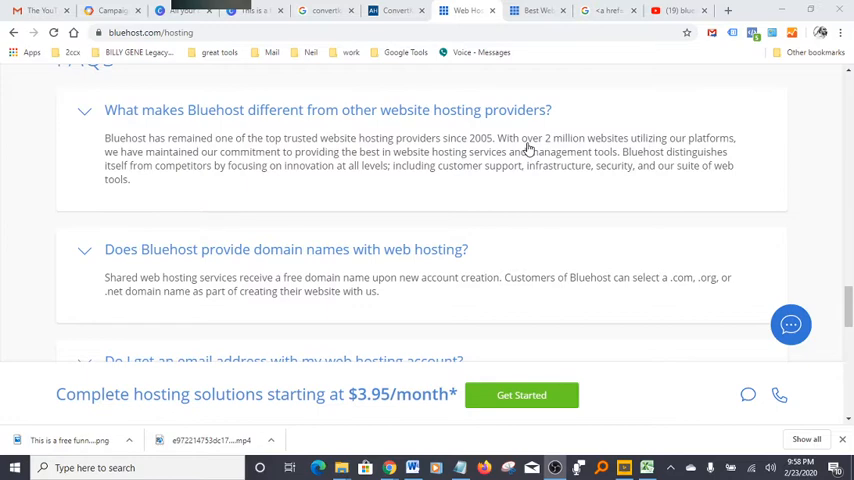
mouse_move(550, 164)
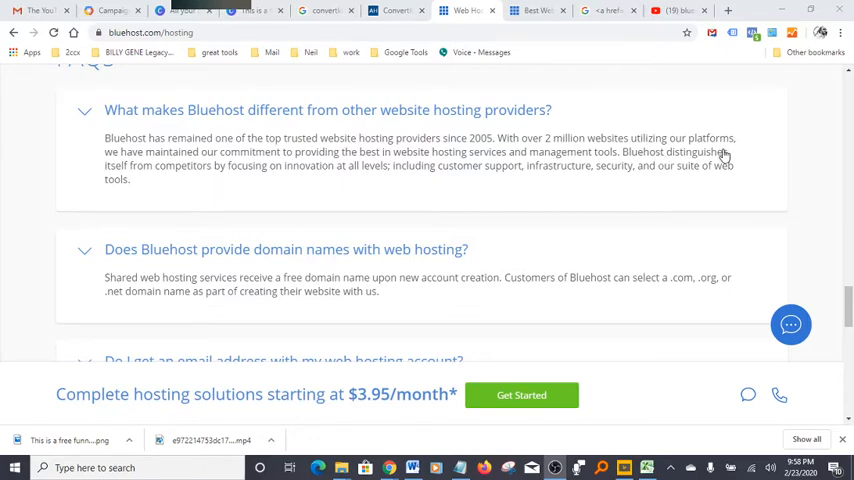
mouse_move(647, 170)
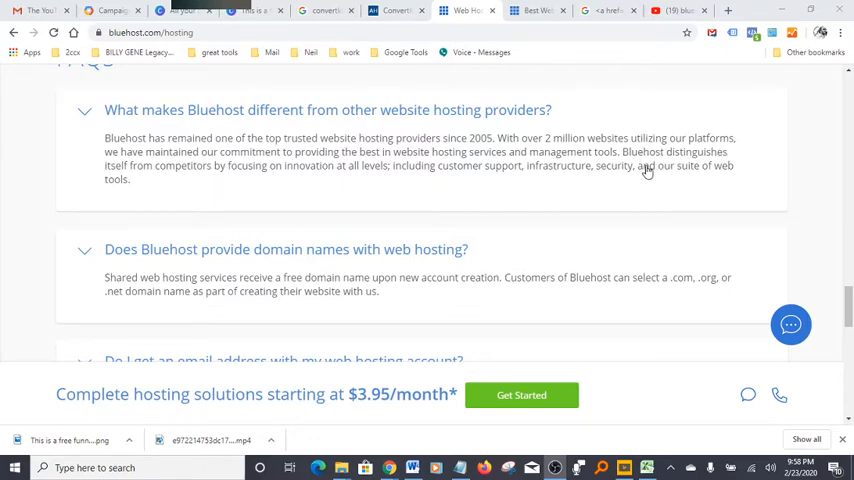
mouse_move(641, 191)
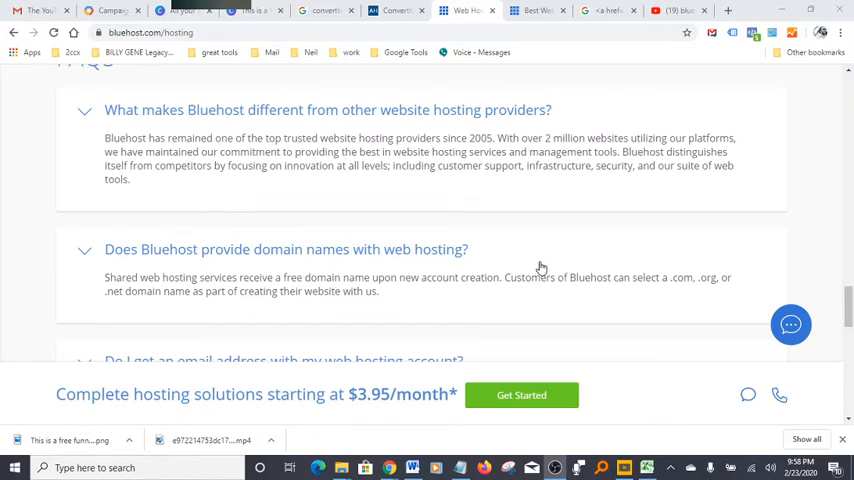
mouse_move(560, 271)
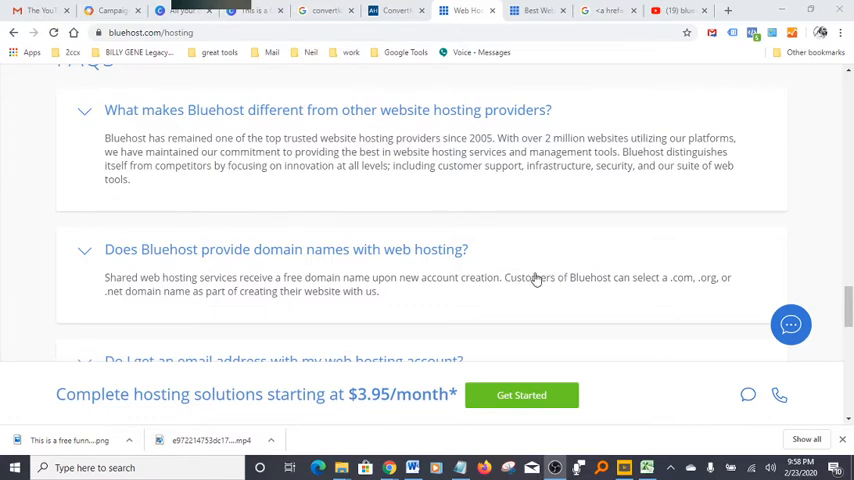
mouse_move(135, 263)
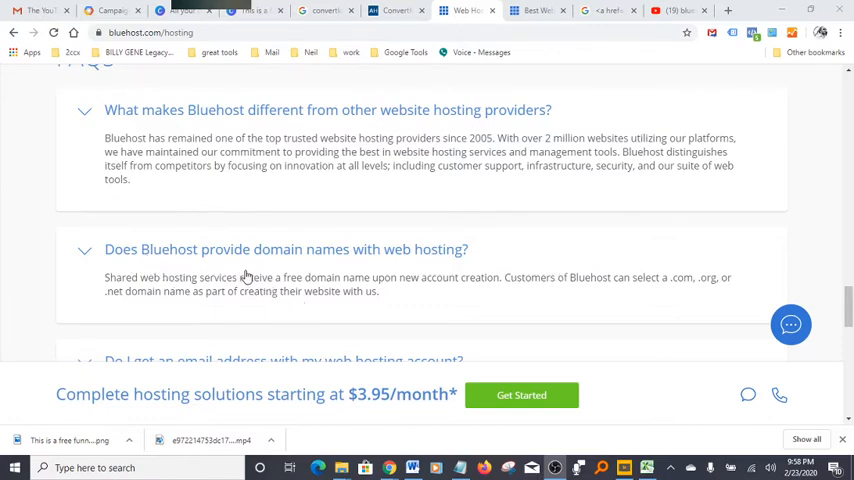
mouse_move(416, 263)
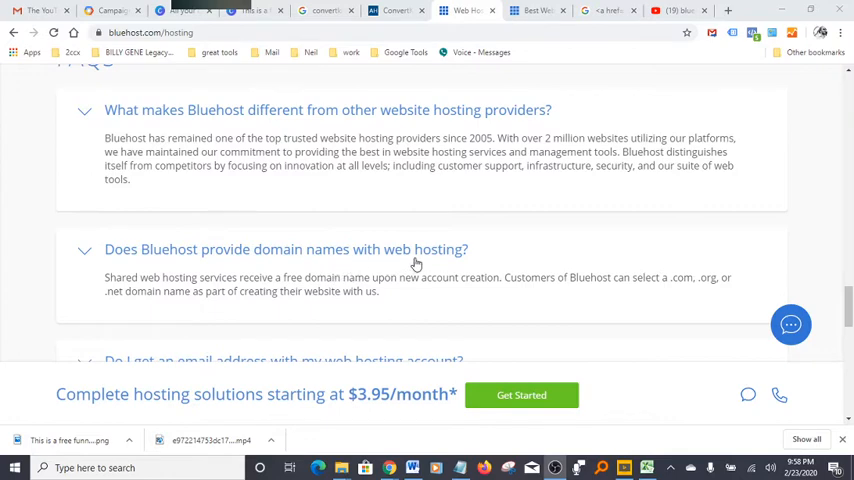
mouse_move(557, 310)
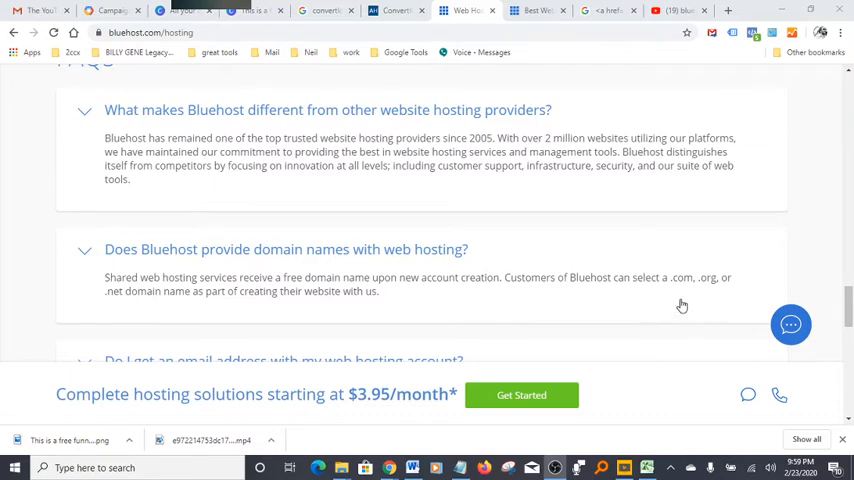
scroll("down", 3)
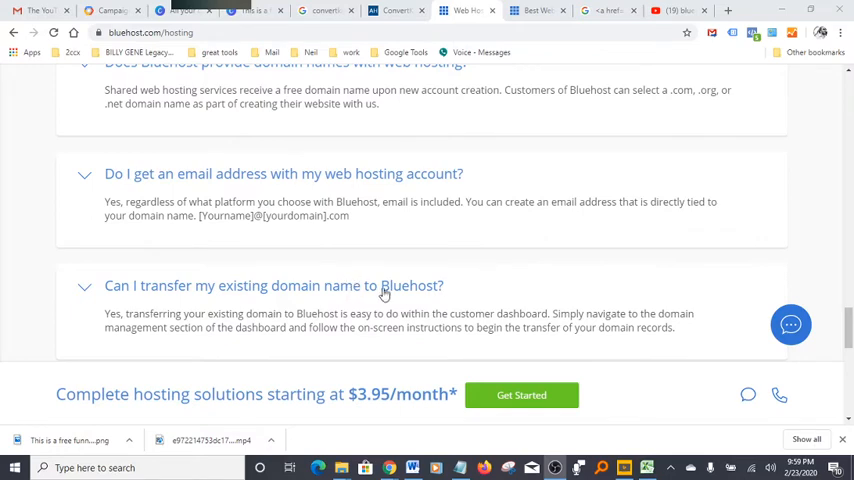
mouse_move(291, 313)
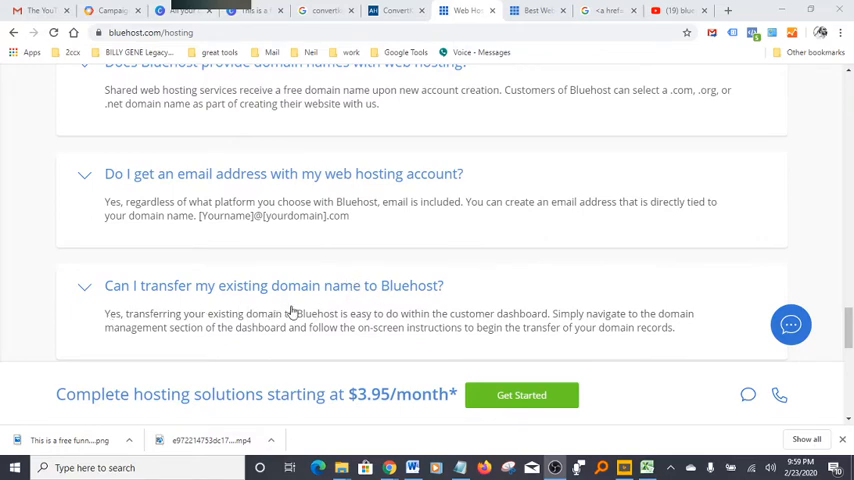
mouse_move(312, 323)
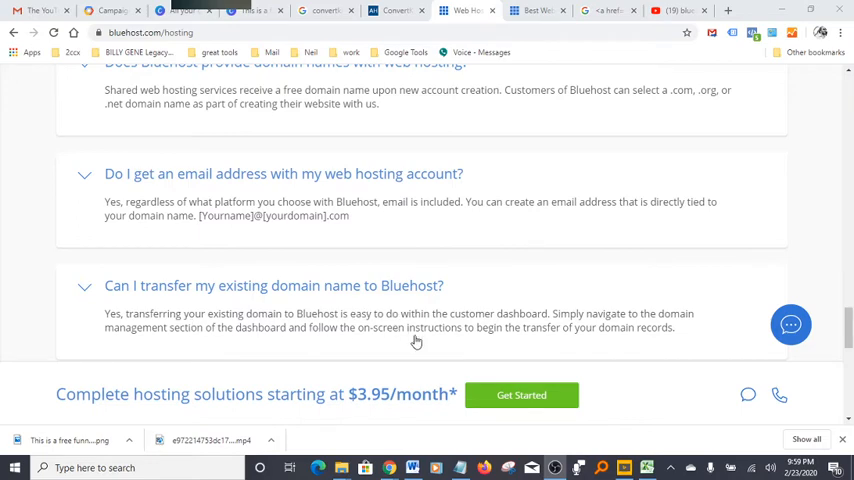
mouse_move(690, 328)
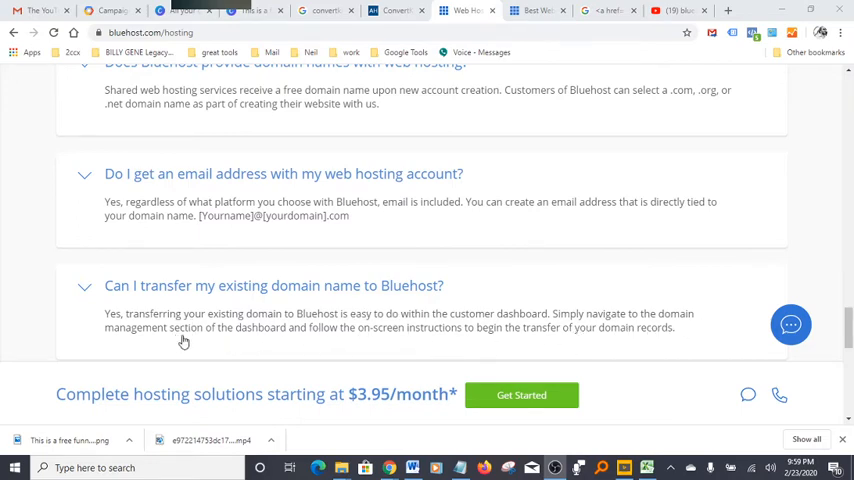
mouse_move(394, 346)
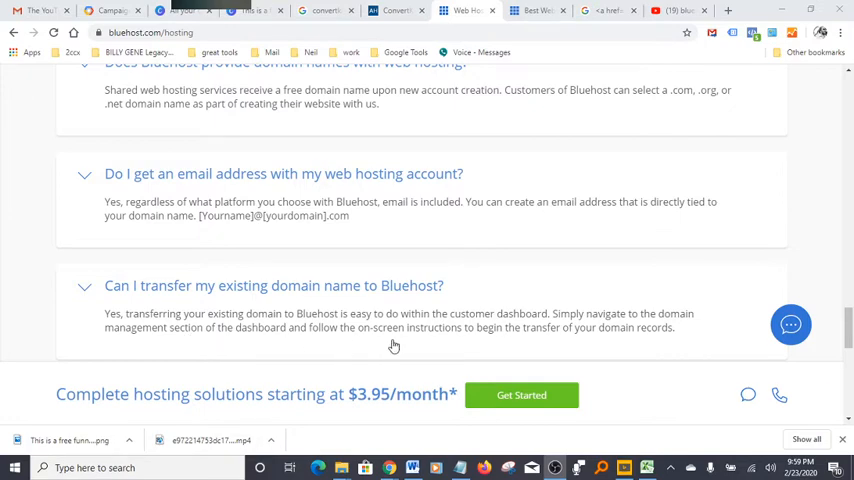
scroll("down", 3)
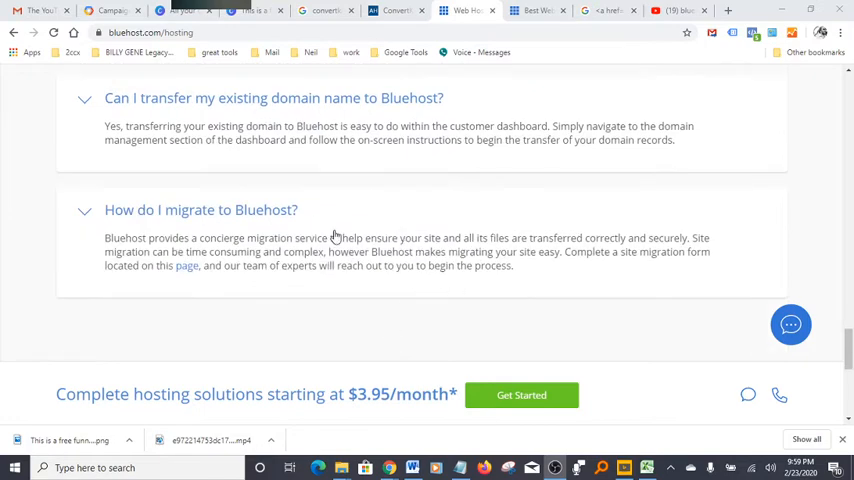
mouse_move(175, 247)
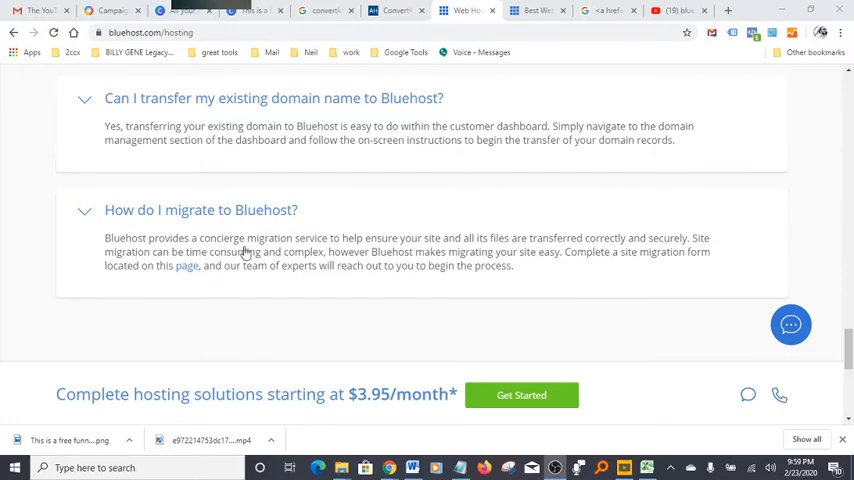
mouse_move(383, 261)
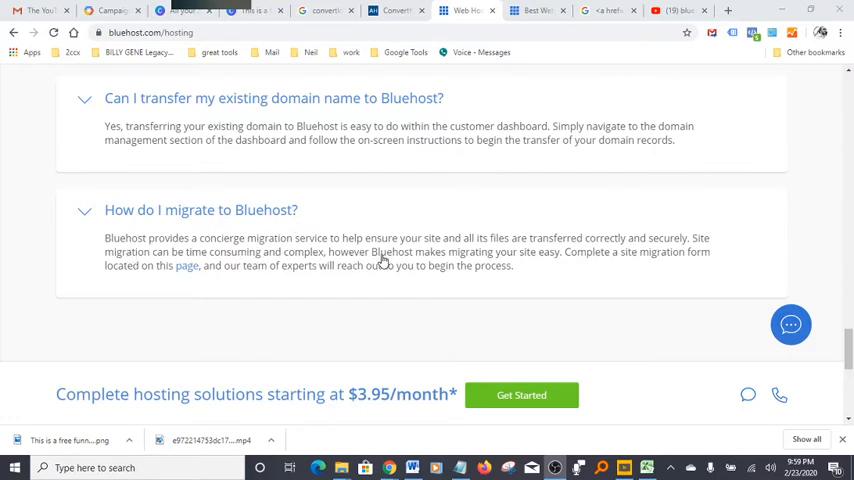
mouse_move(585, 263)
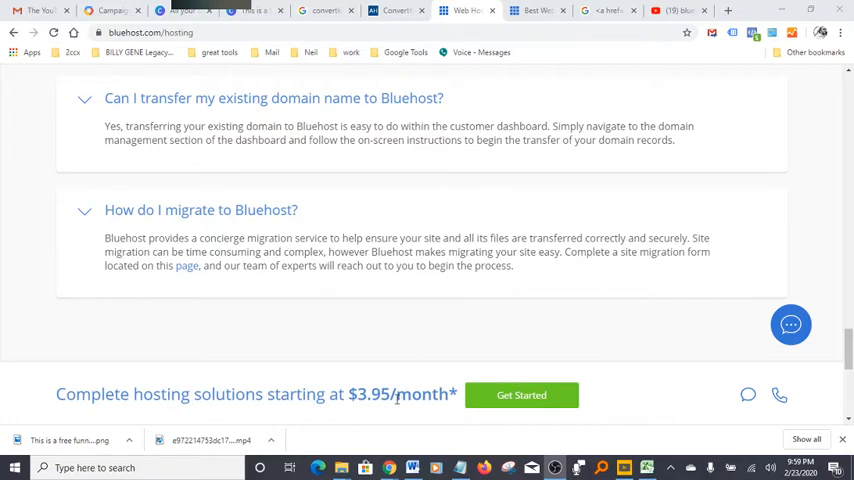
scroll("down", 3)
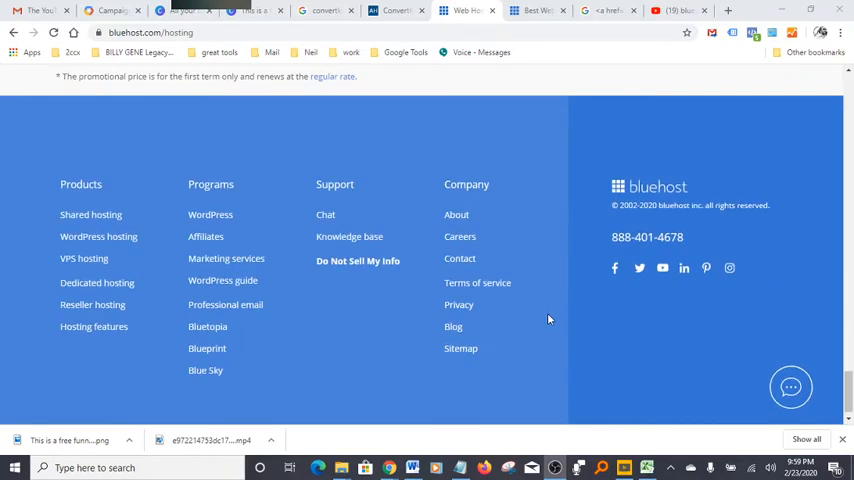
scroll("up", 3)
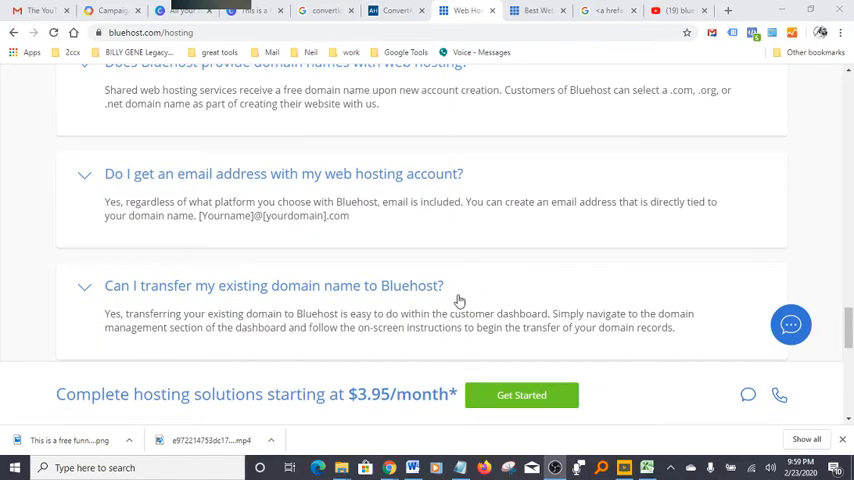
mouse_move(532, 276)
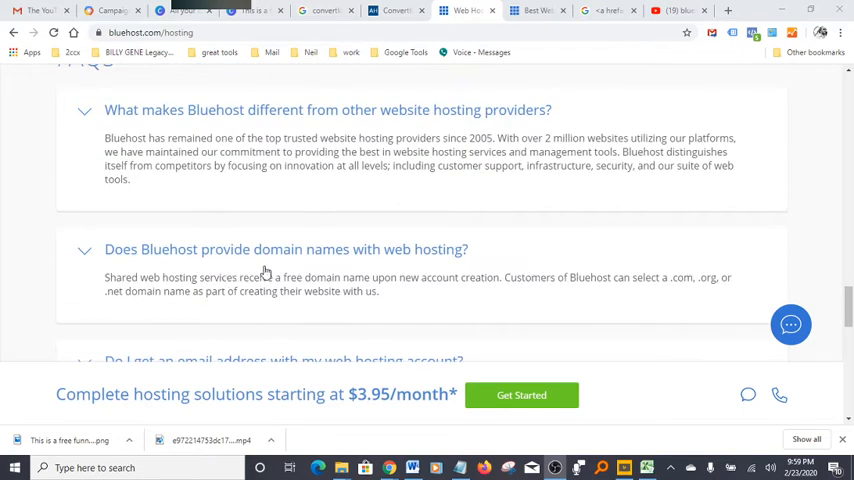
mouse_move(284, 190)
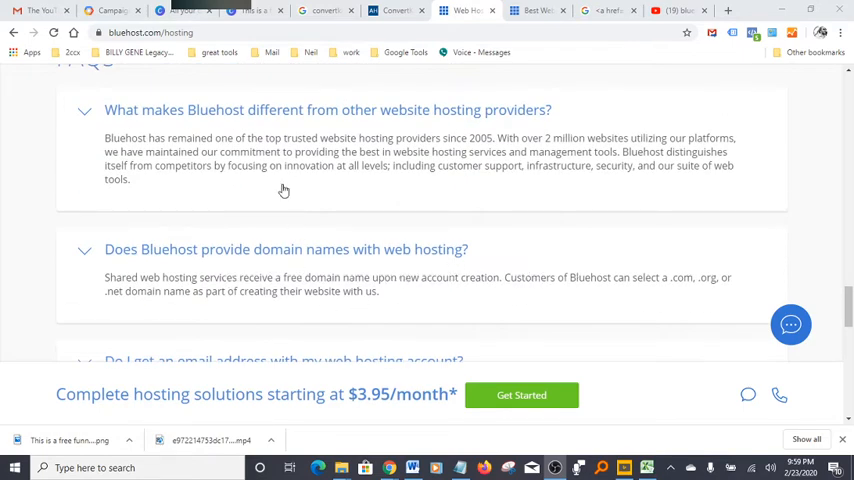
scroll("up", 3)
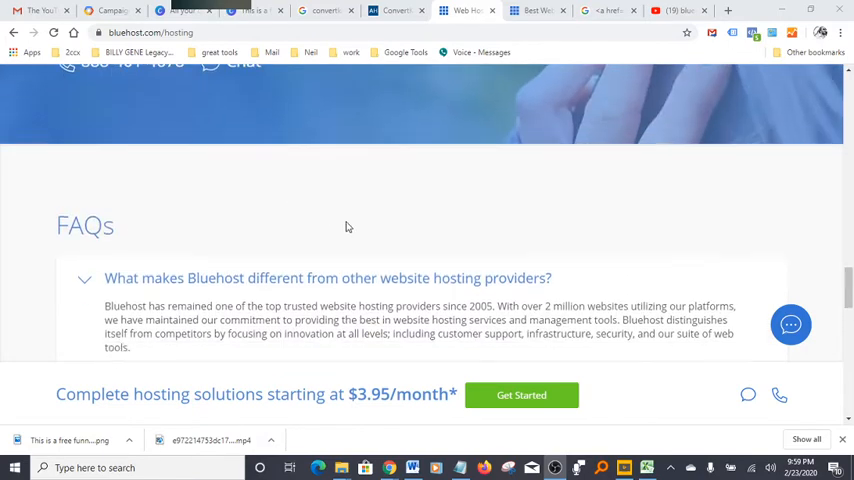
scroll("down", 3)
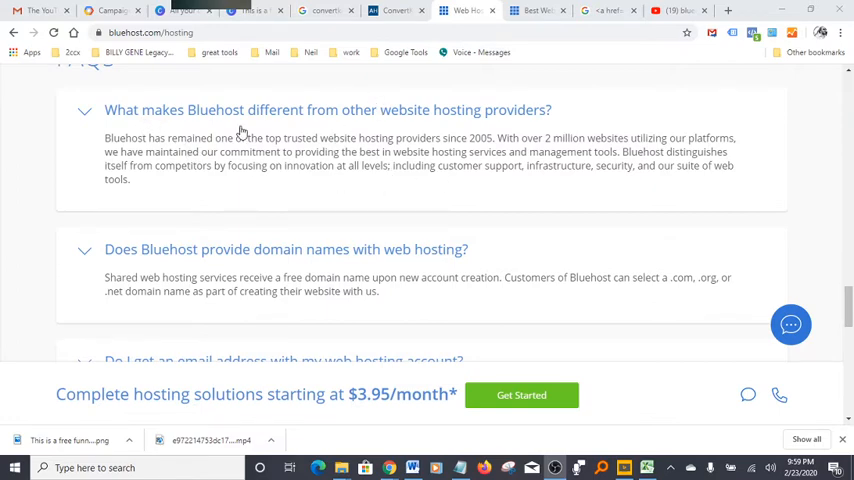
mouse_move(540, 131)
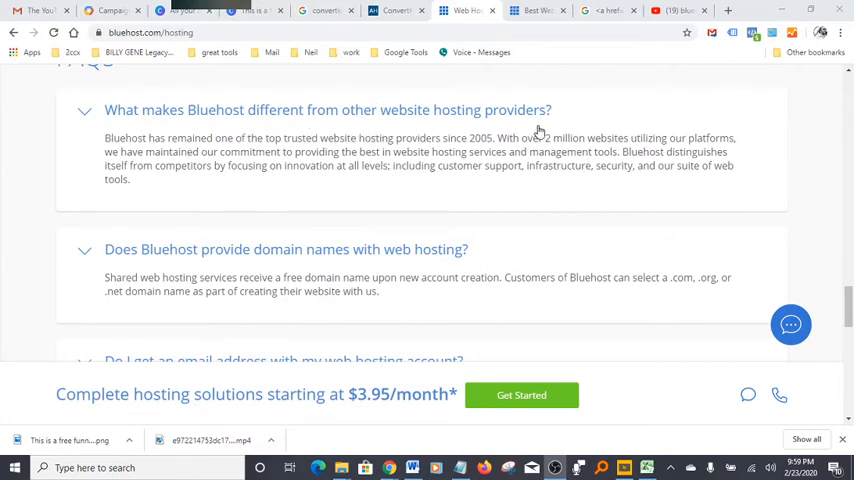
scroll("down", 3)
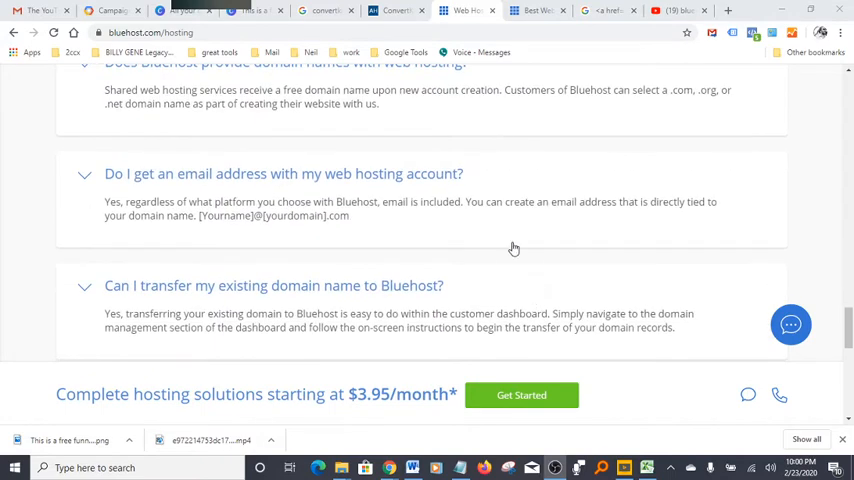
mouse_move(136, 193)
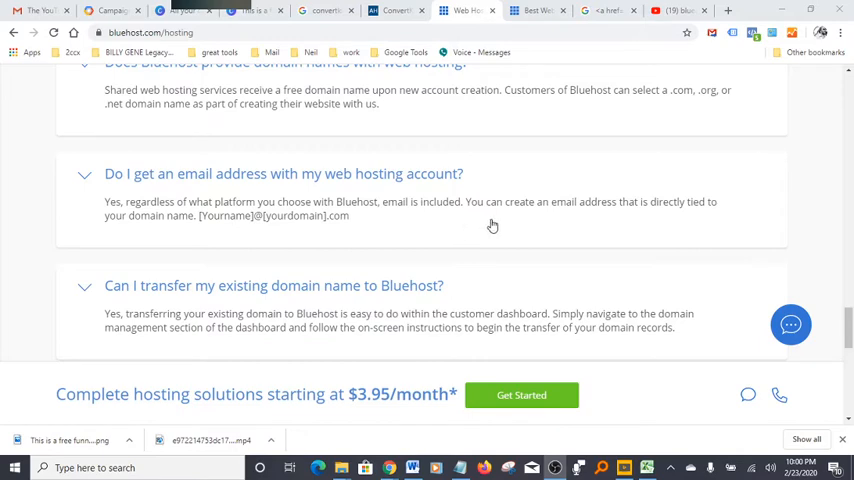
mouse_move(629, 238)
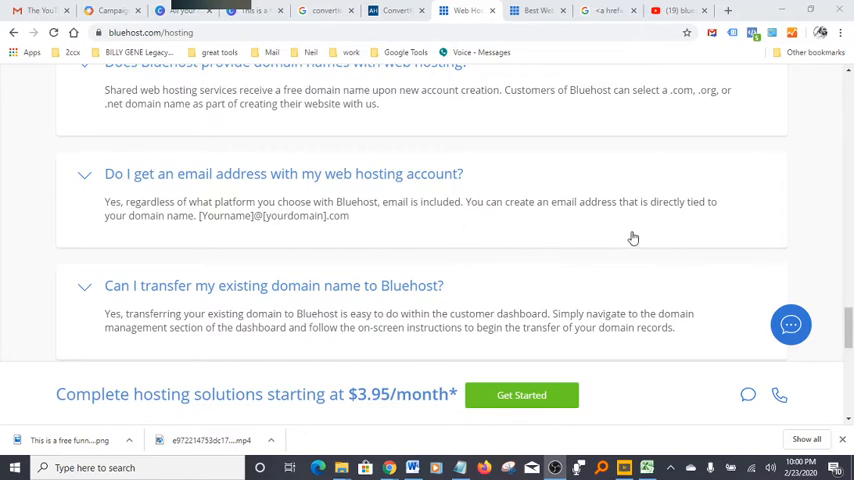
mouse_move(519, 247)
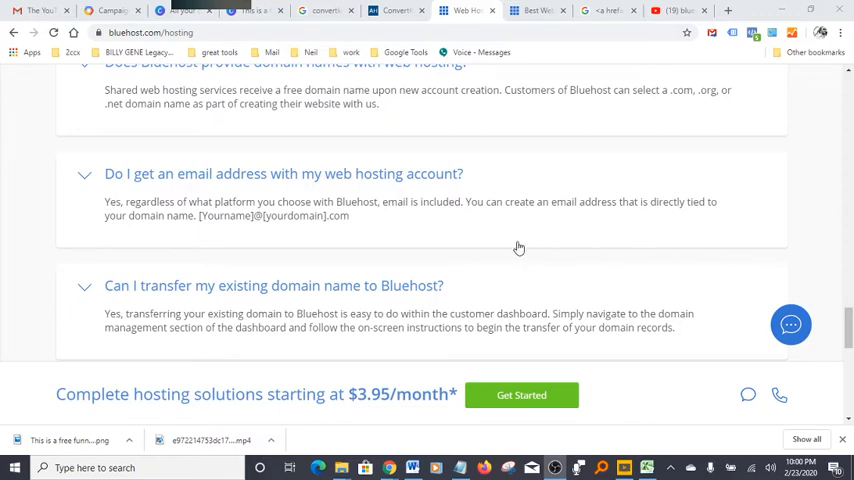
scroll("up", 3)
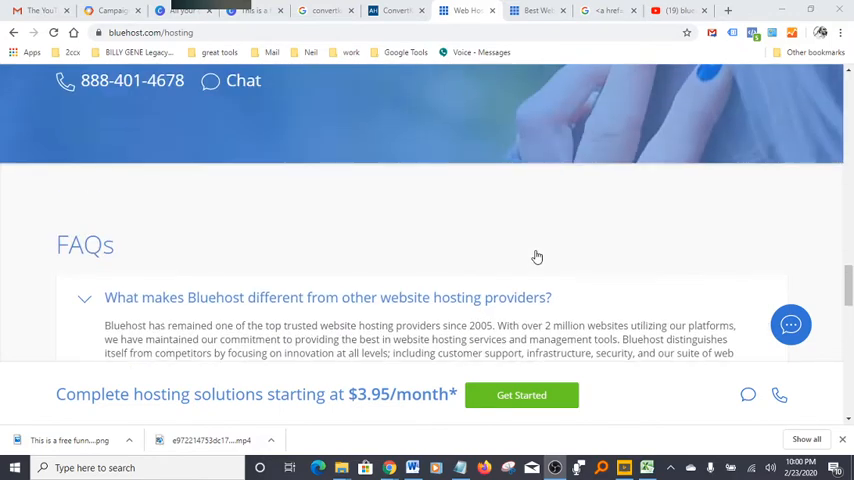
scroll("up", 3)
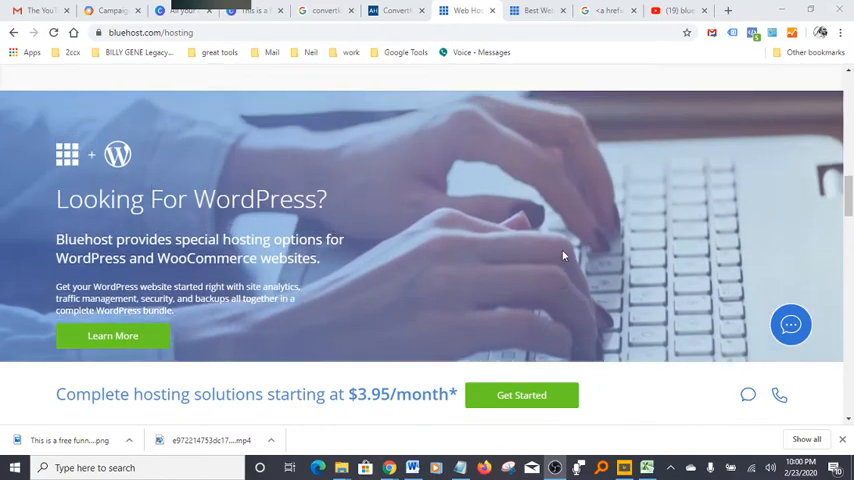
scroll("down", 3)
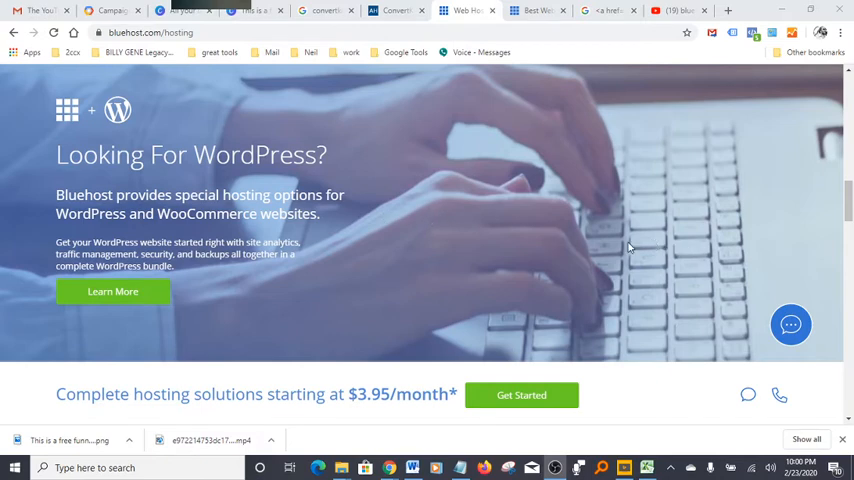
scroll("down", 3)
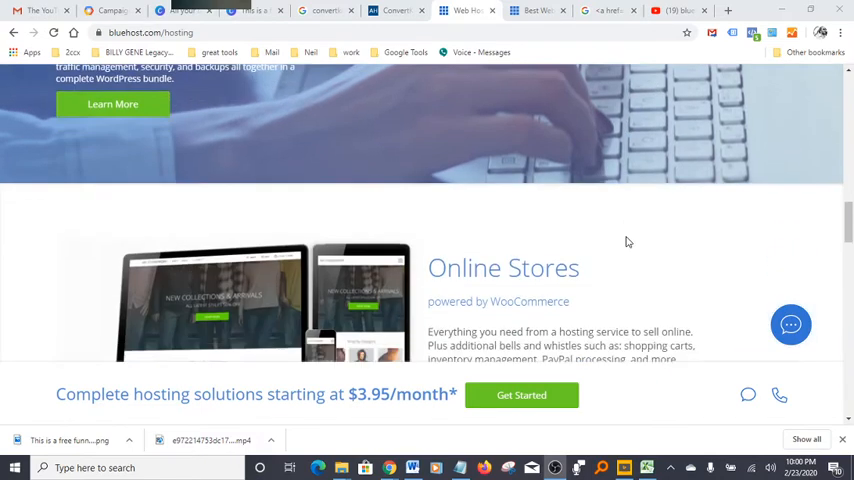
scroll("down", 3)
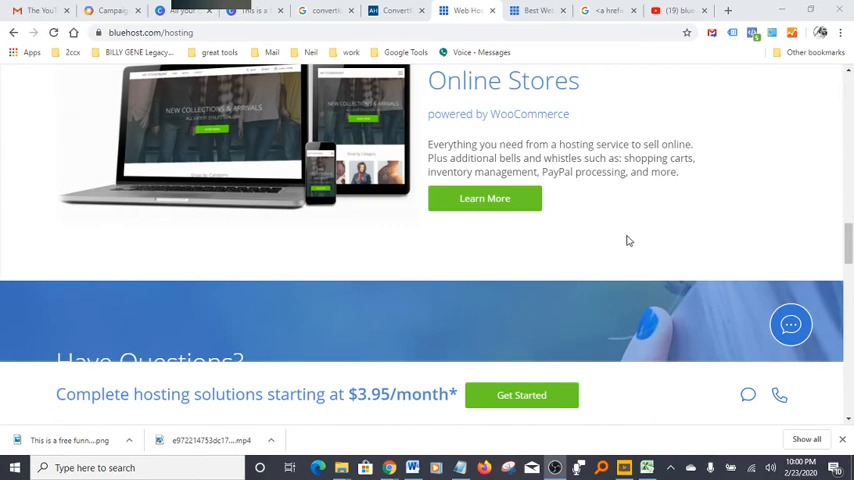
scroll("down", 3)
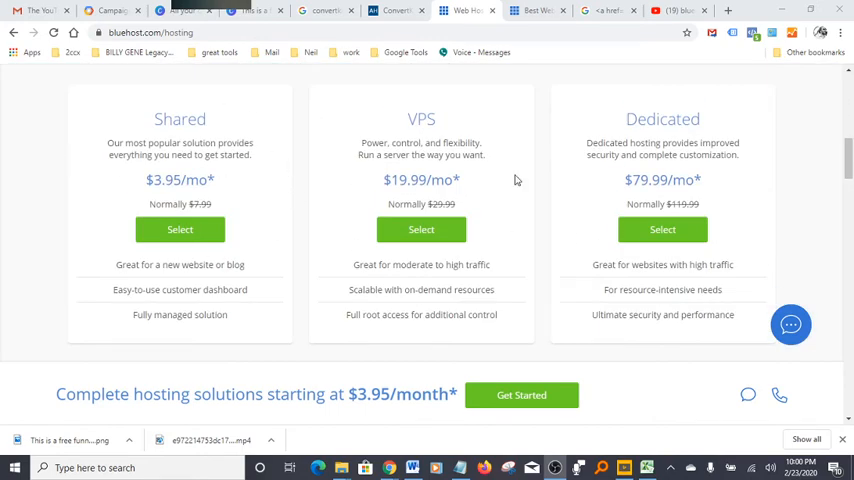
mouse_move(465, 189)
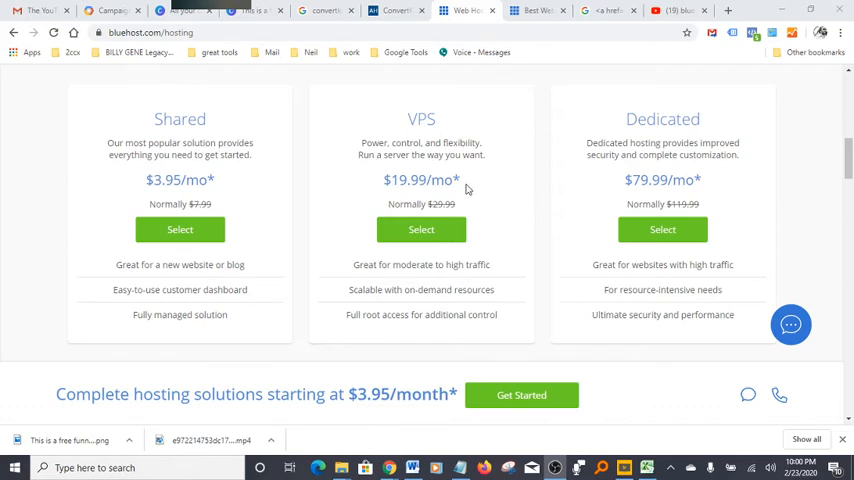
mouse_move(507, 276)
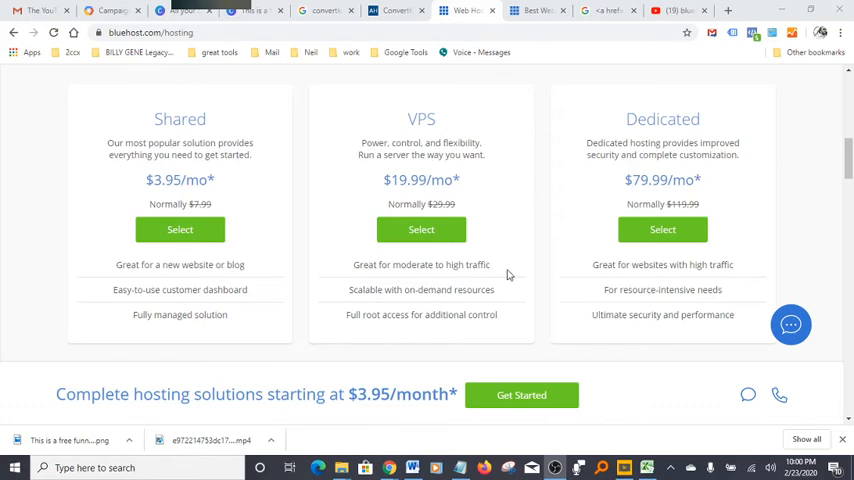
mouse_move(140, 253)
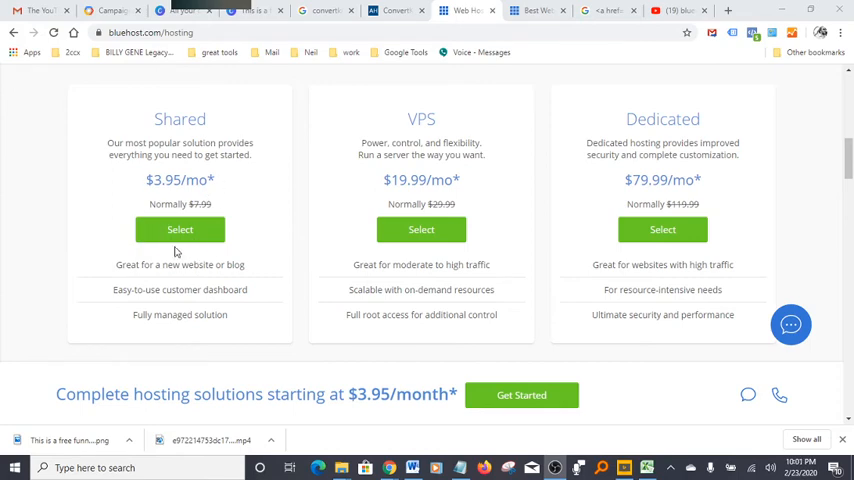
mouse_move(191, 252)
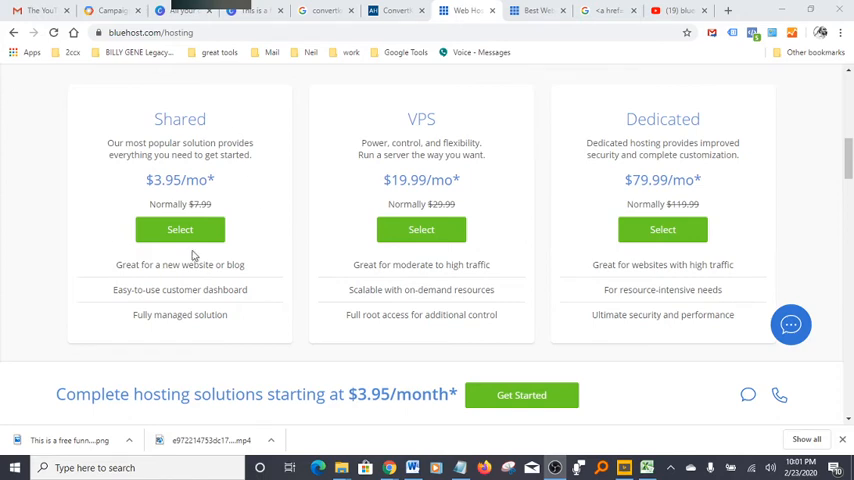
mouse_move(432, 129)
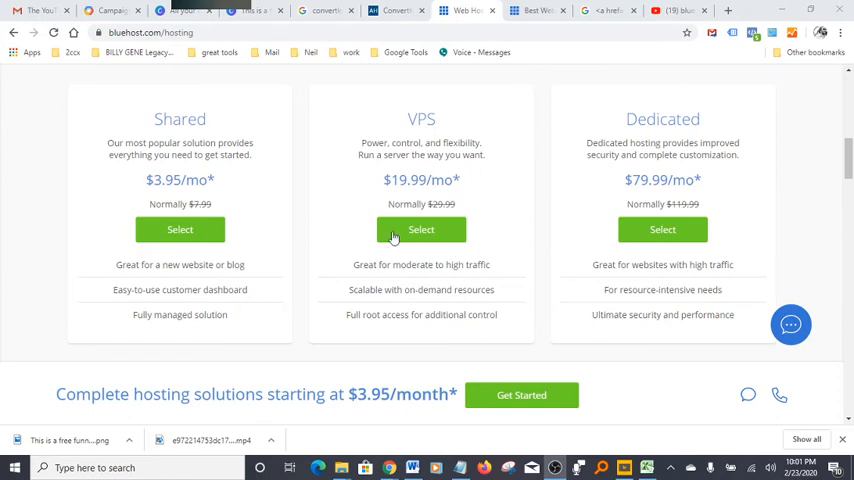
mouse_move(564, 174)
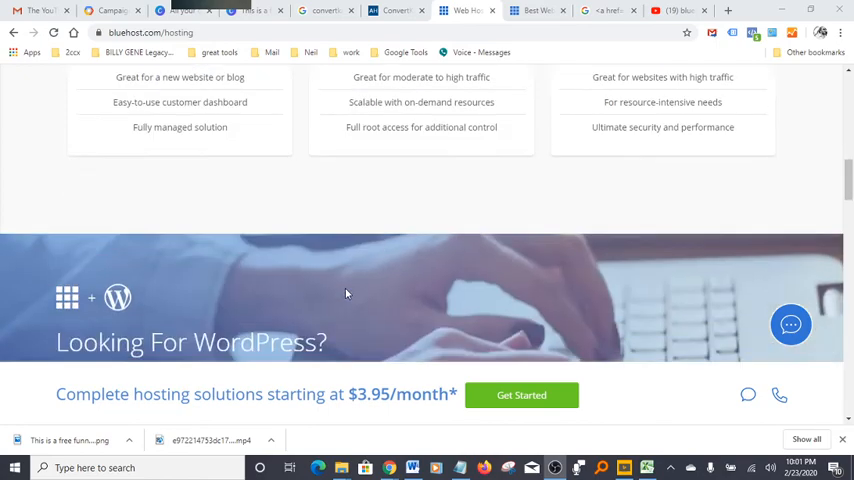
scroll("down", 3)
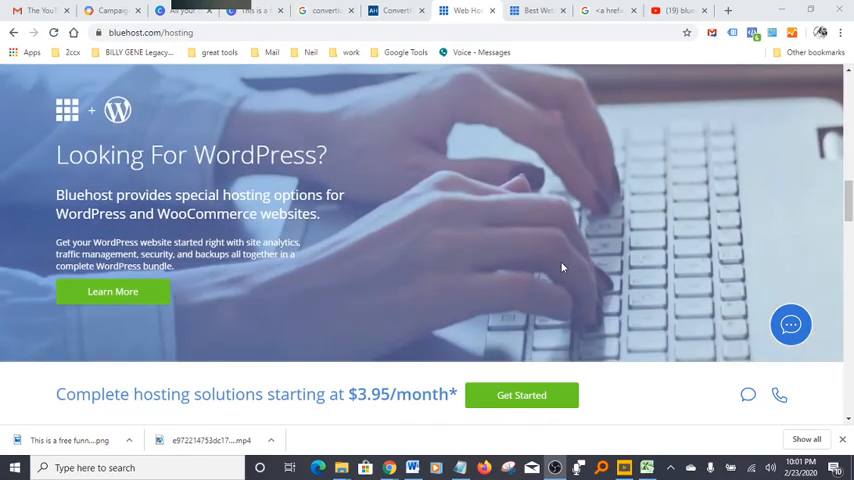
scroll("down", 3)
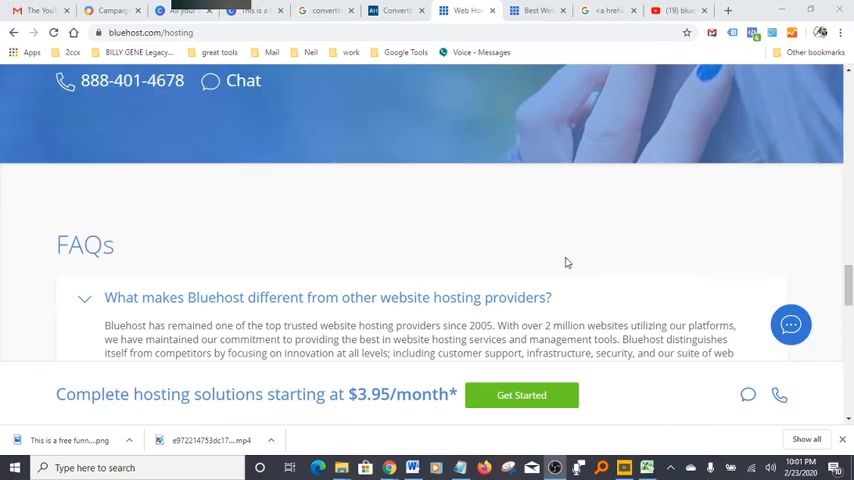
scroll("down", 3)
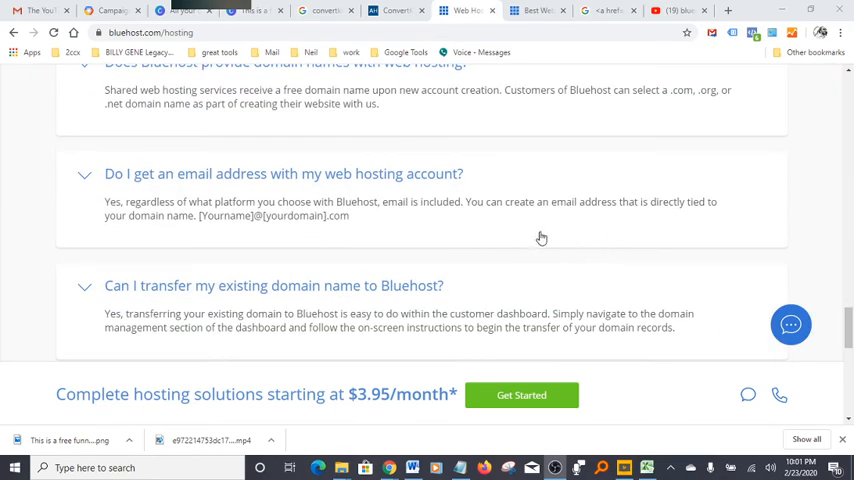
mouse_move(559, 236)
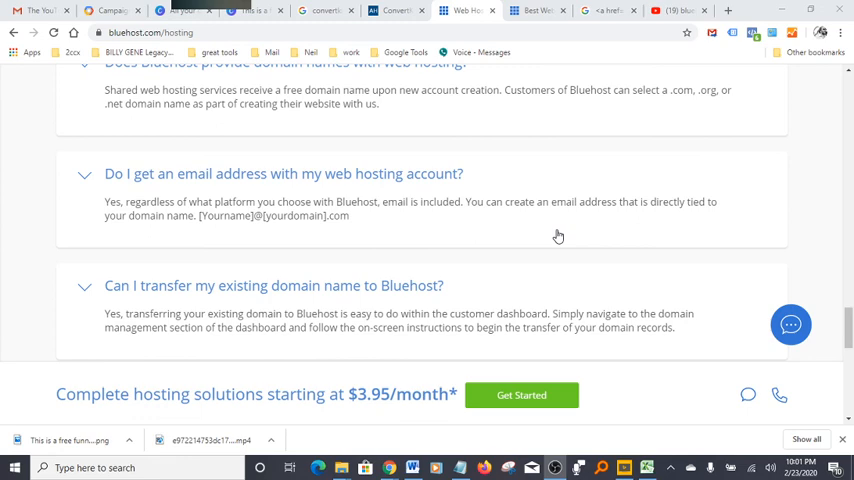
mouse_move(516, 224)
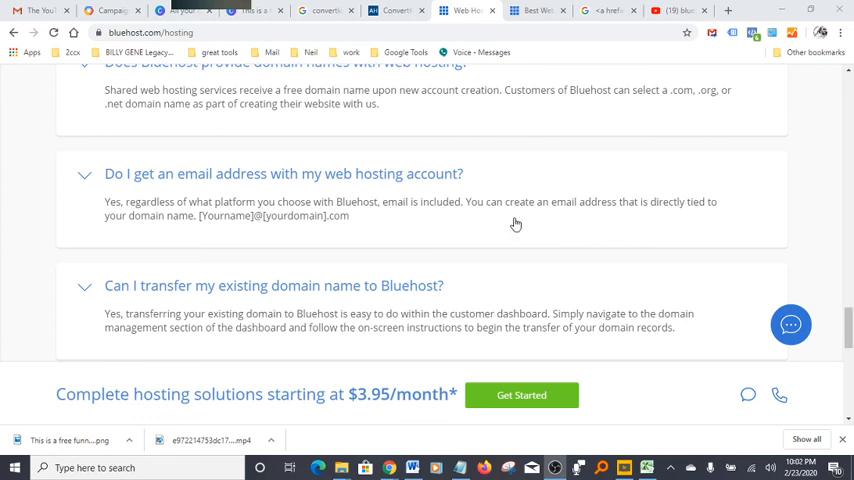